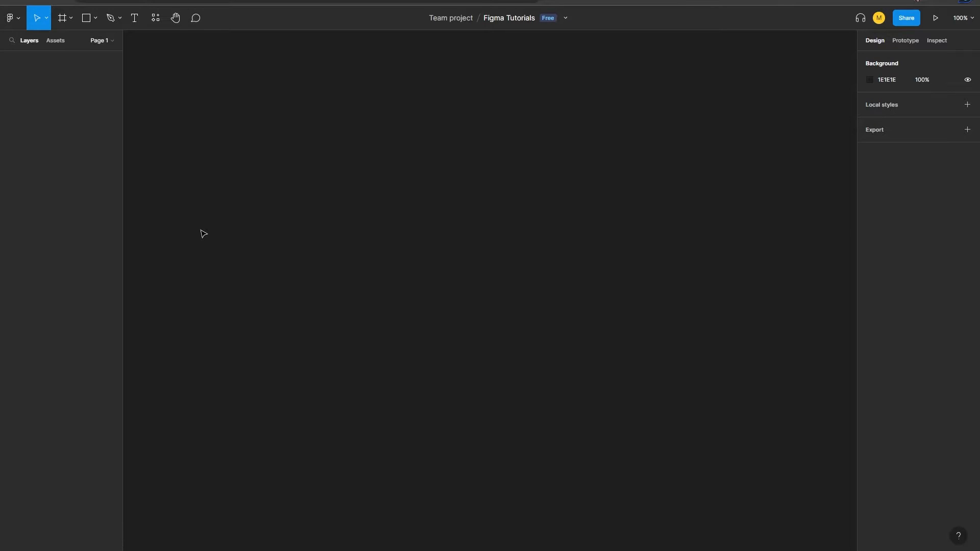
Draw a light gray 936 × 564 rectangle (Rectangle 1) in the middle of the canvas.
{"action": "left_click", "coordinate": [96, 17]}
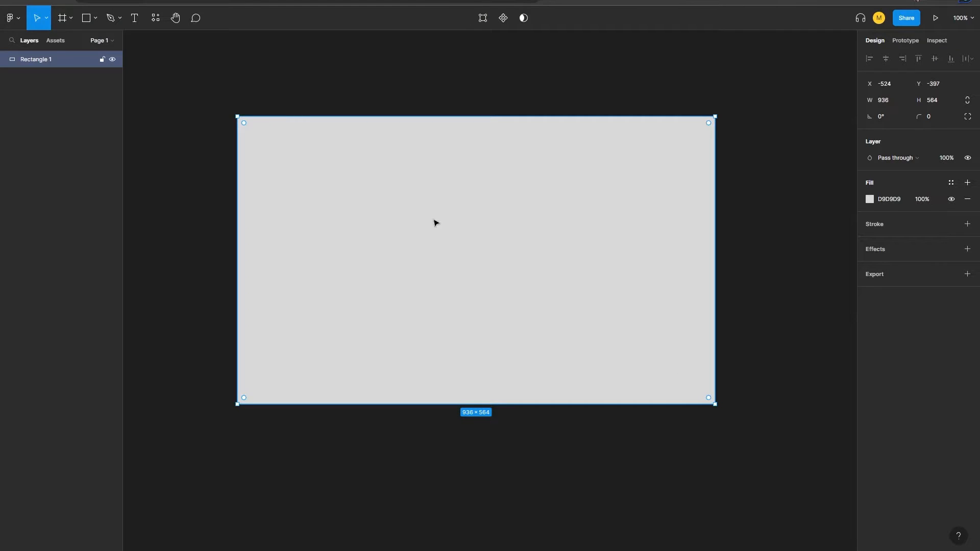
Add a red five-pointed star (Star 1, fill E31616) centred on the gray rectangle.
{"action": "left_click", "coordinate": [94, 18]}
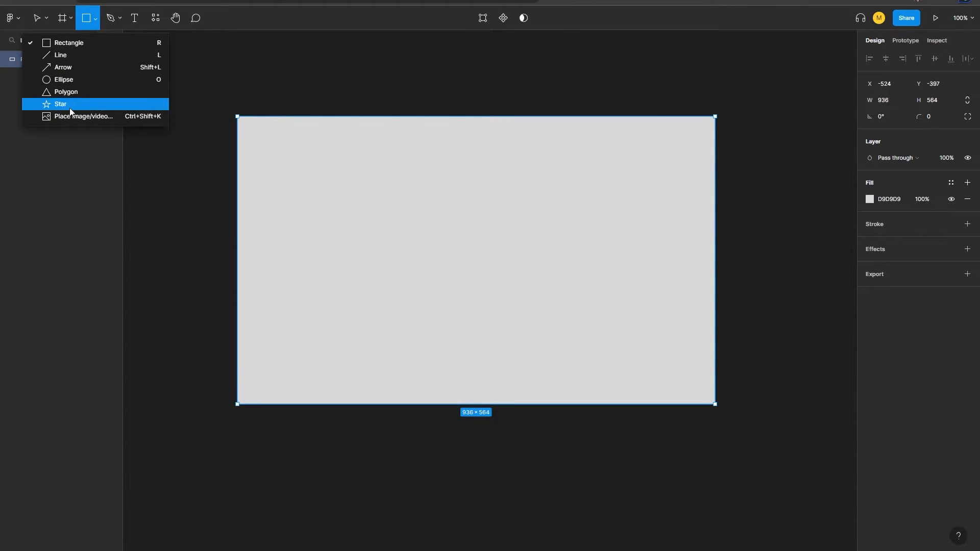
{"action": "left_click", "coordinate": [60, 104]}
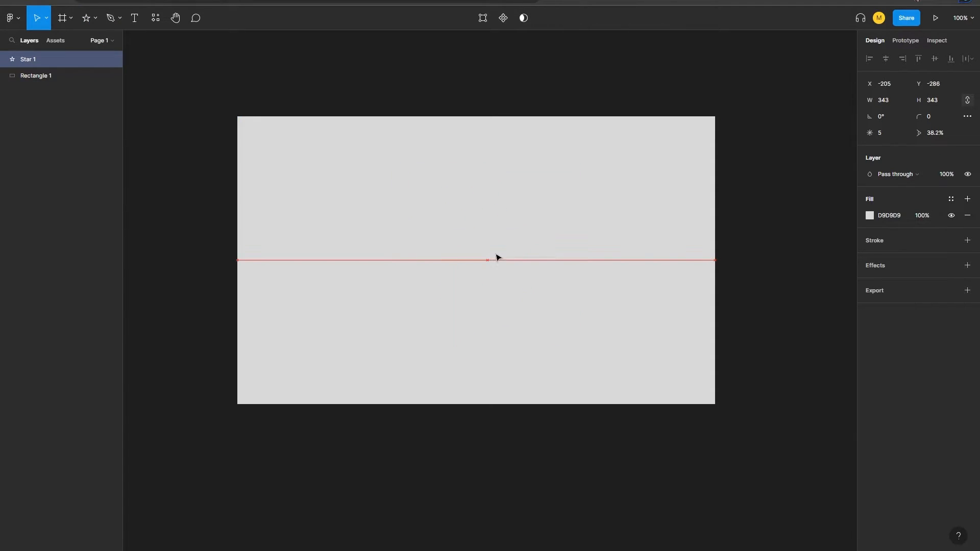
{"action": "left_click", "coordinate": [870, 216]}
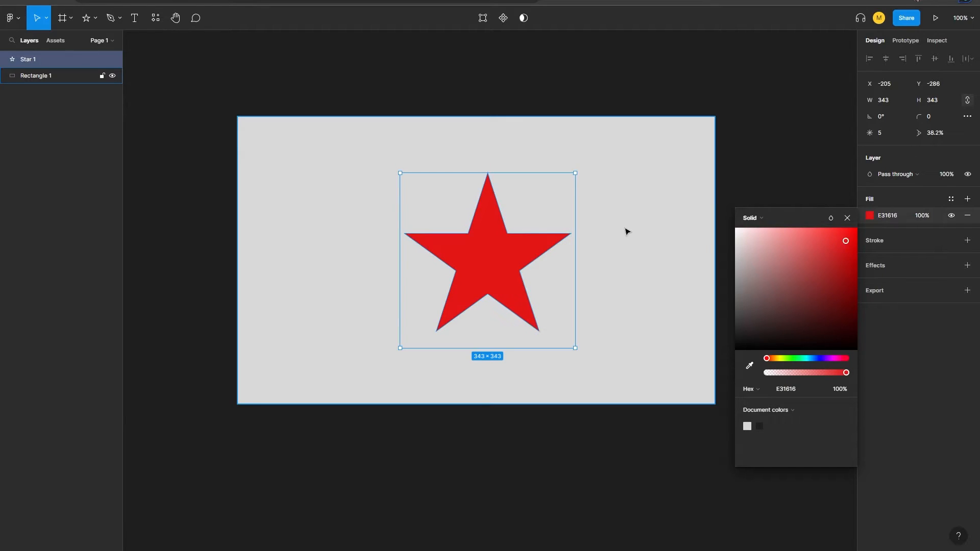
{"action": "left_click", "coordinate": [36, 74]}
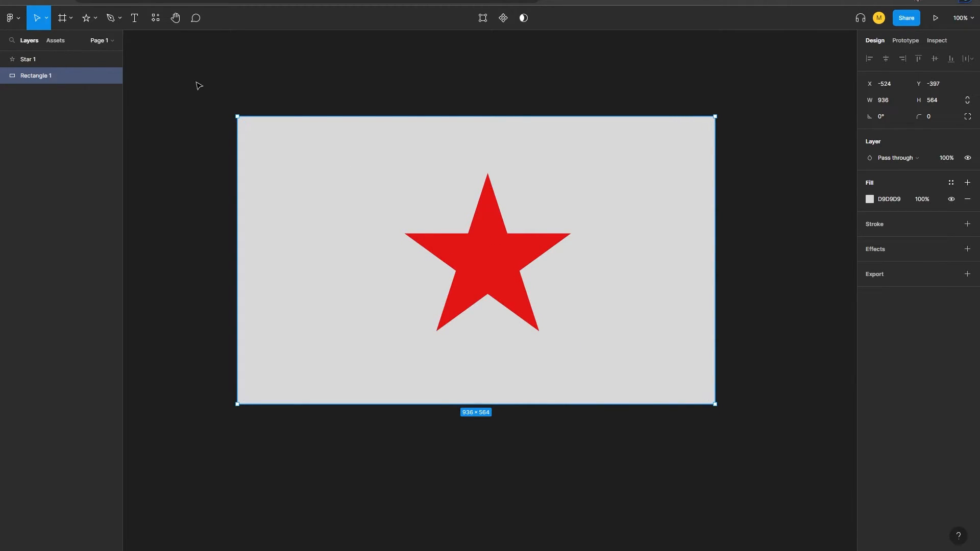
{"action": "mouse_move", "coordinate": [86, 17]}
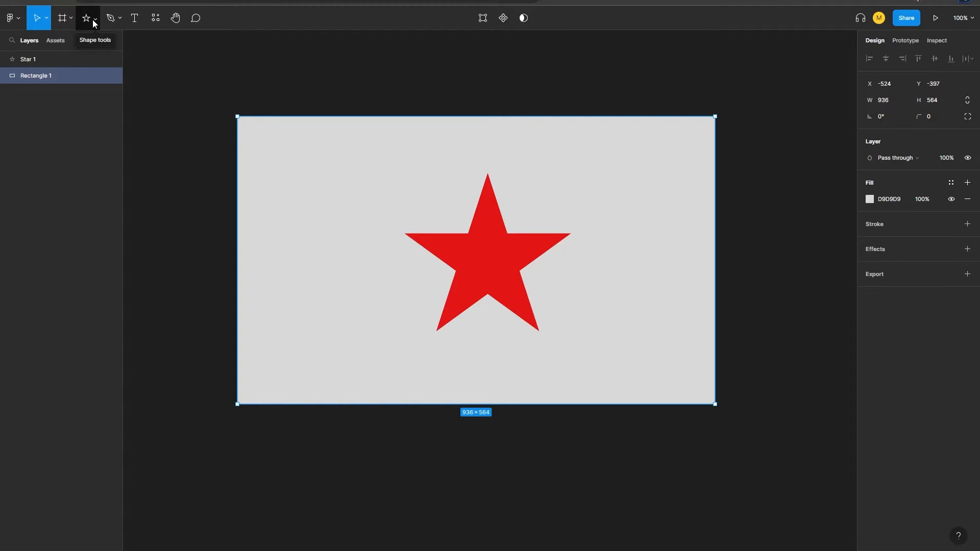
Place the EasyTricks App logo image (about 492 × 492) over the rectangle, covering the star.
{"action": "left_click", "coordinate": [95, 17]}
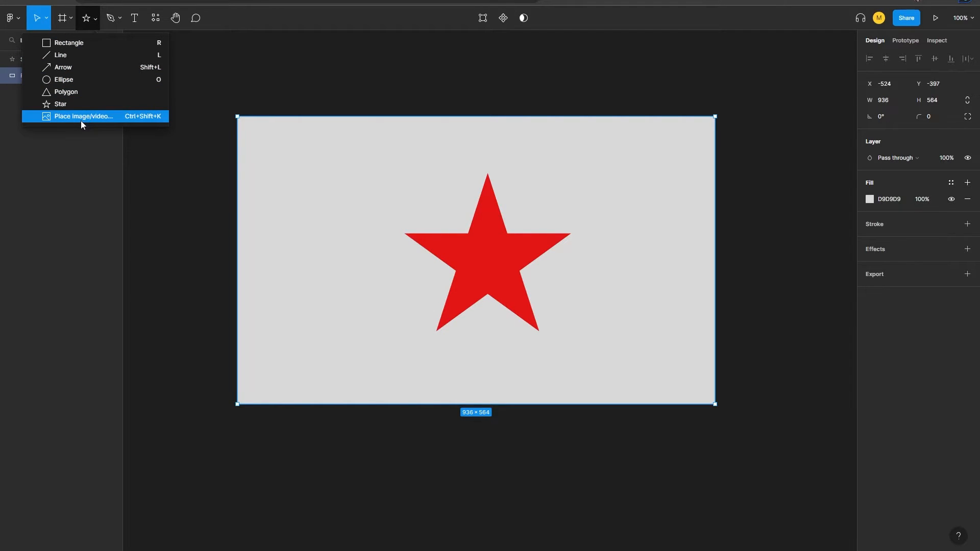
{"action": "left_click", "coordinate": [84, 116]}
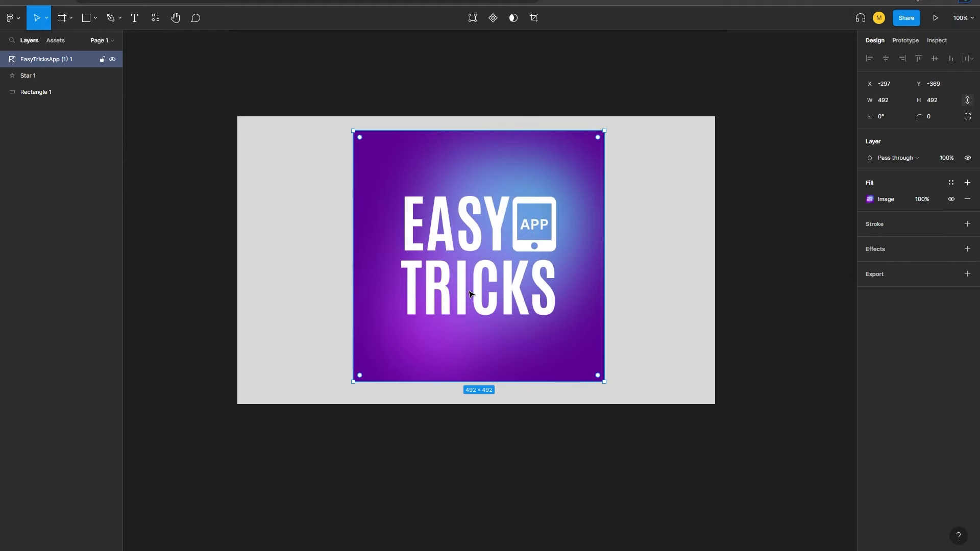
{"action": "mouse_move", "coordinate": [471, 265]}
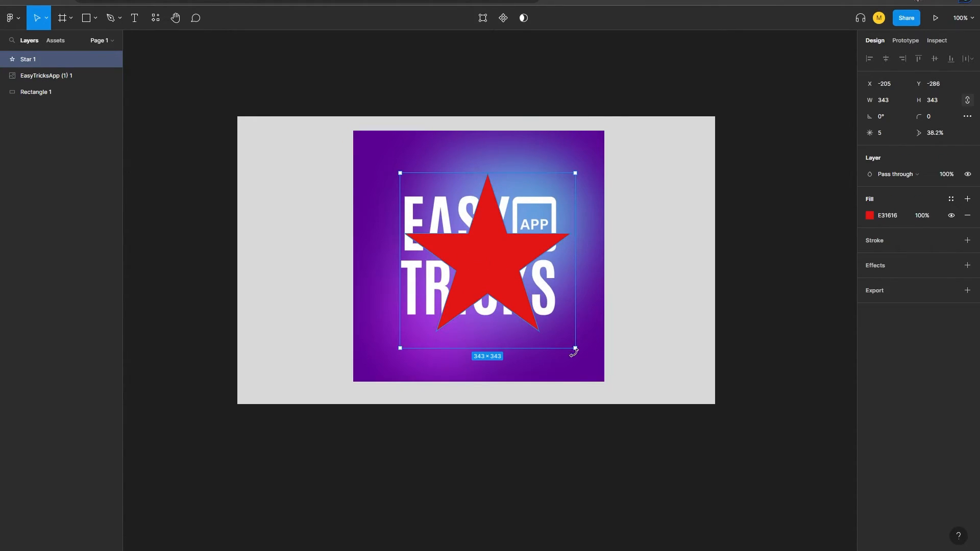
Bring Star 1 in front of the EasyTricks image and shrink it to 273 × 273.
{"action": "left_click_drag", "start_coordinate": [574, 347], "coordinate": [539, 313]}
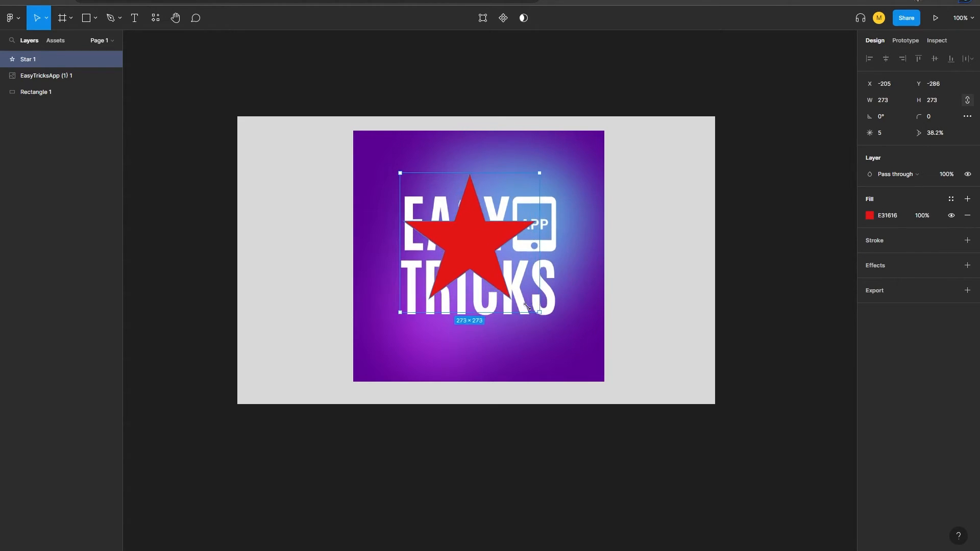